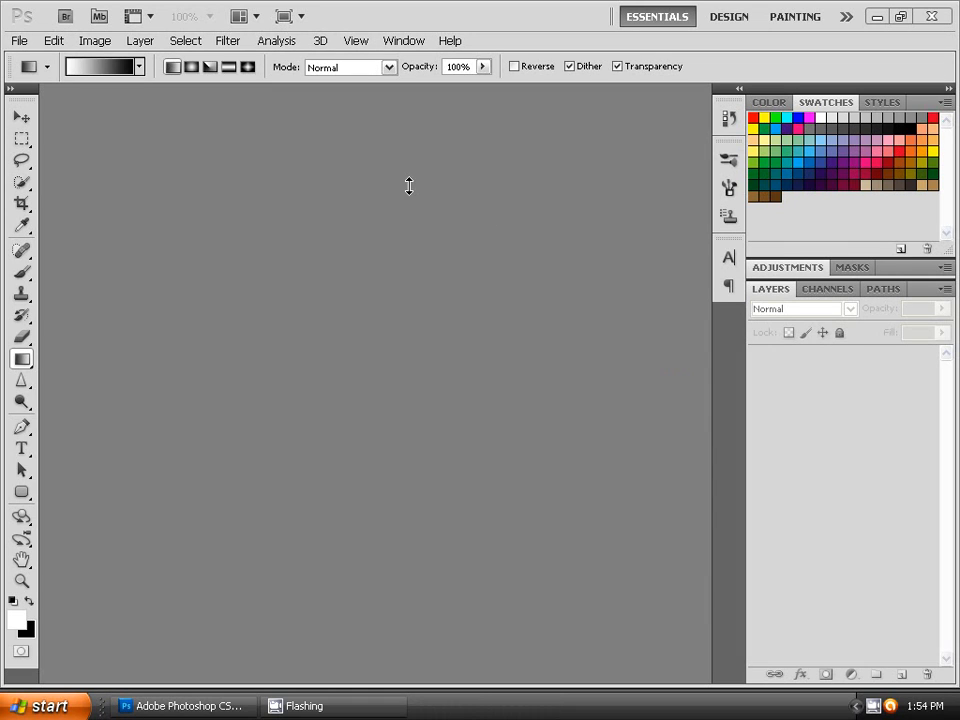
{"action": "mouse_move", "coordinate": [20, 124]}
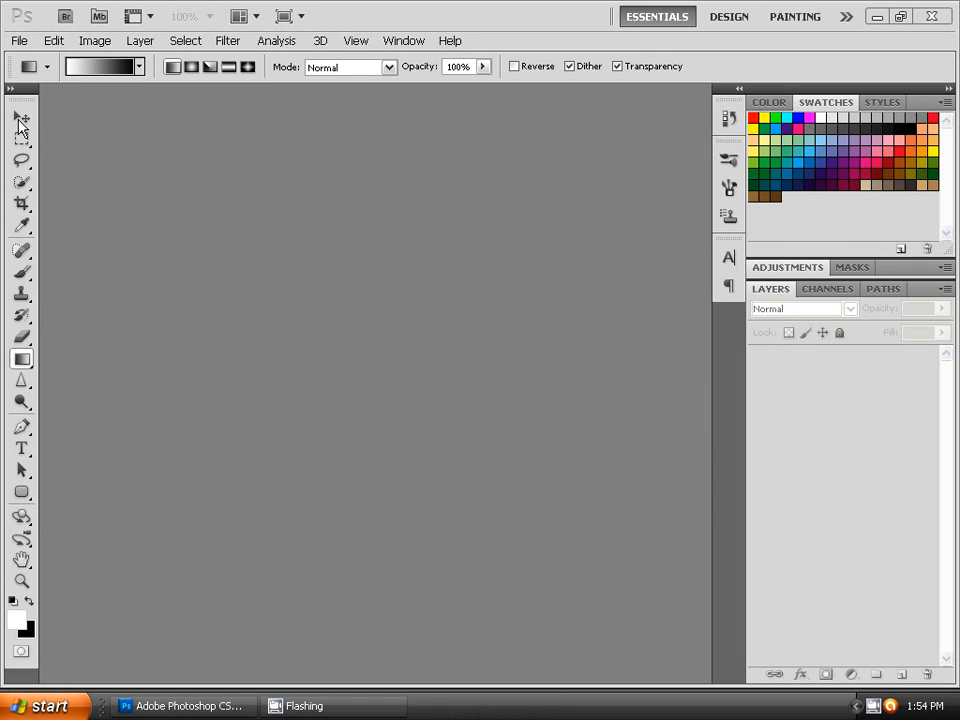
{"action": "mouse_move", "coordinate": [208, 124]}
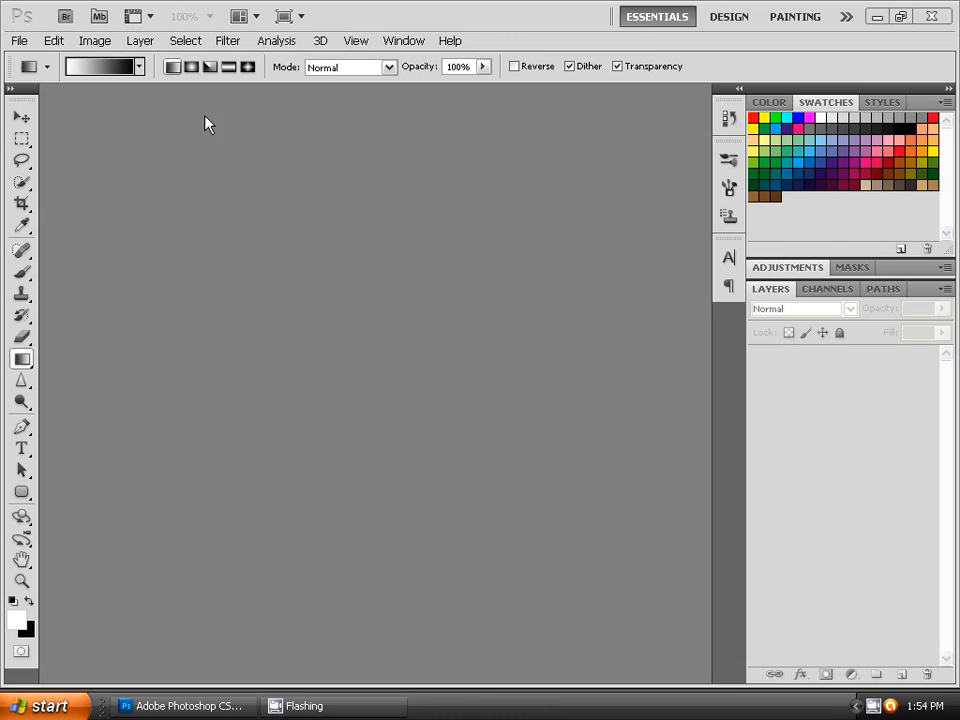
{"action": "mouse_move", "coordinate": [500, 50]}
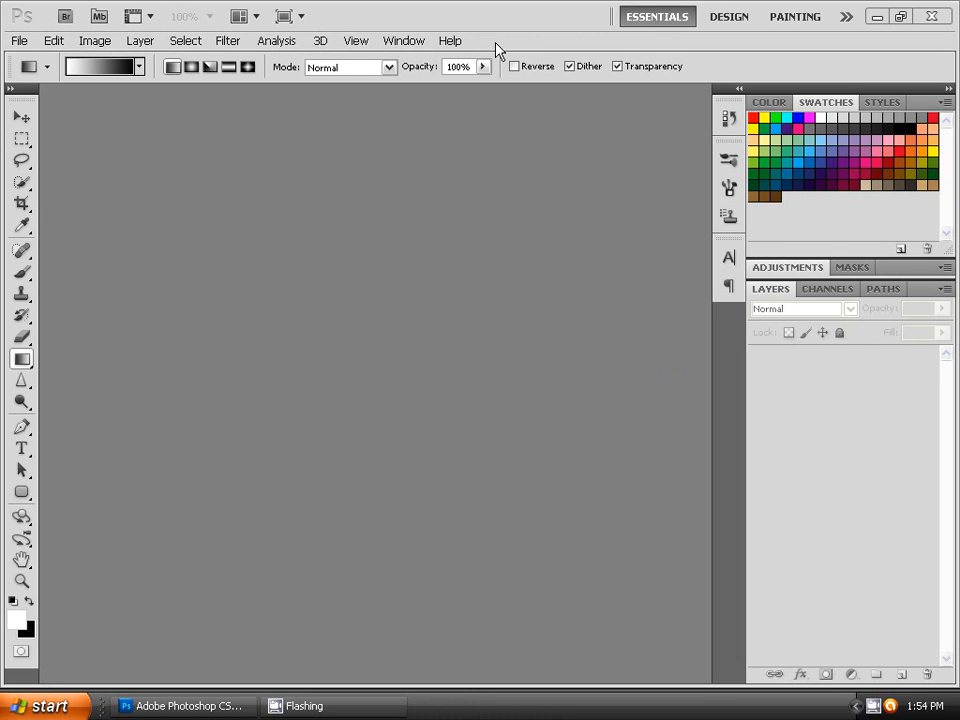
{"action": "mouse_move", "coordinate": [406, 156]}
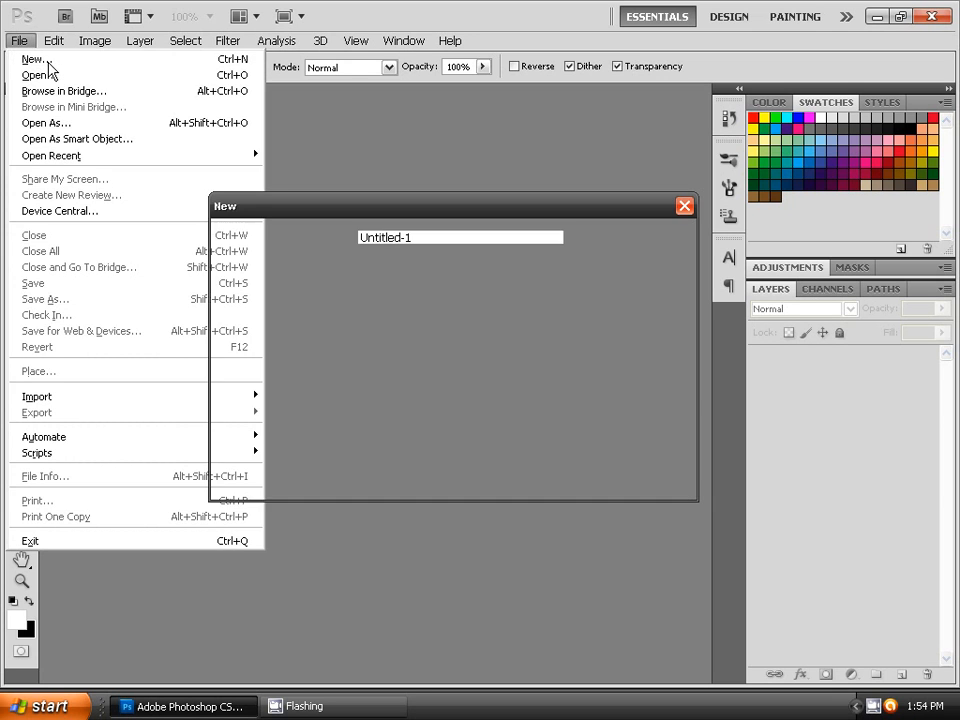
Create a new 1024×768 pixel document with a transparent background.
{"action": "left_click", "coordinate": [32, 58]}
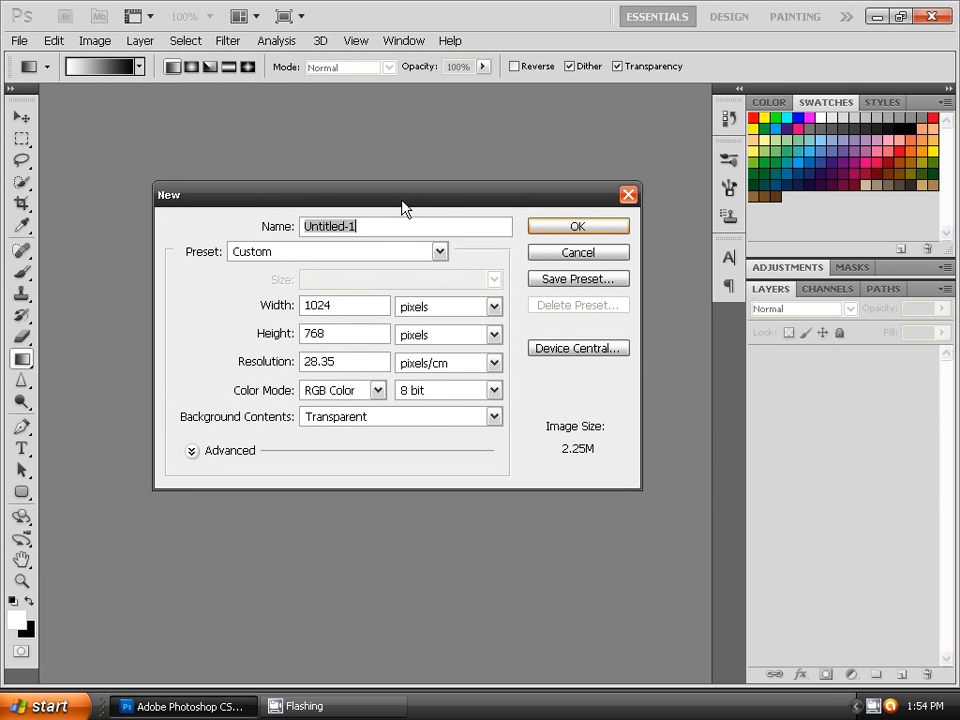
{"action": "left_click", "coordinate": [576, 224]}
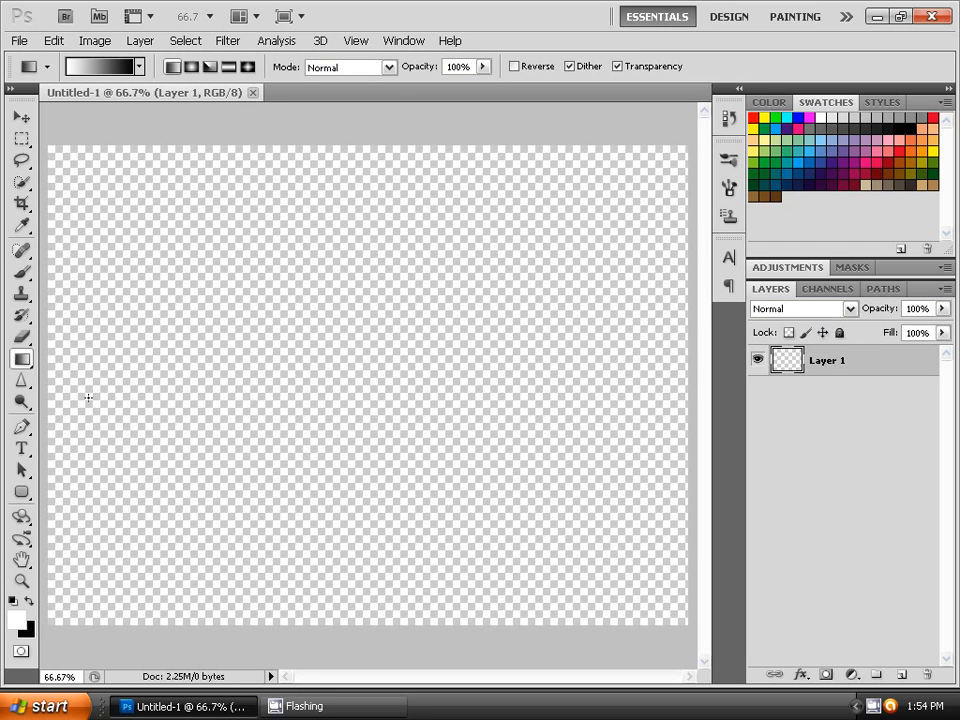
Fill Layer 1 with solid black using the Paint Bucket.
{"action": "left_click", "coordinate": [22, 358]}
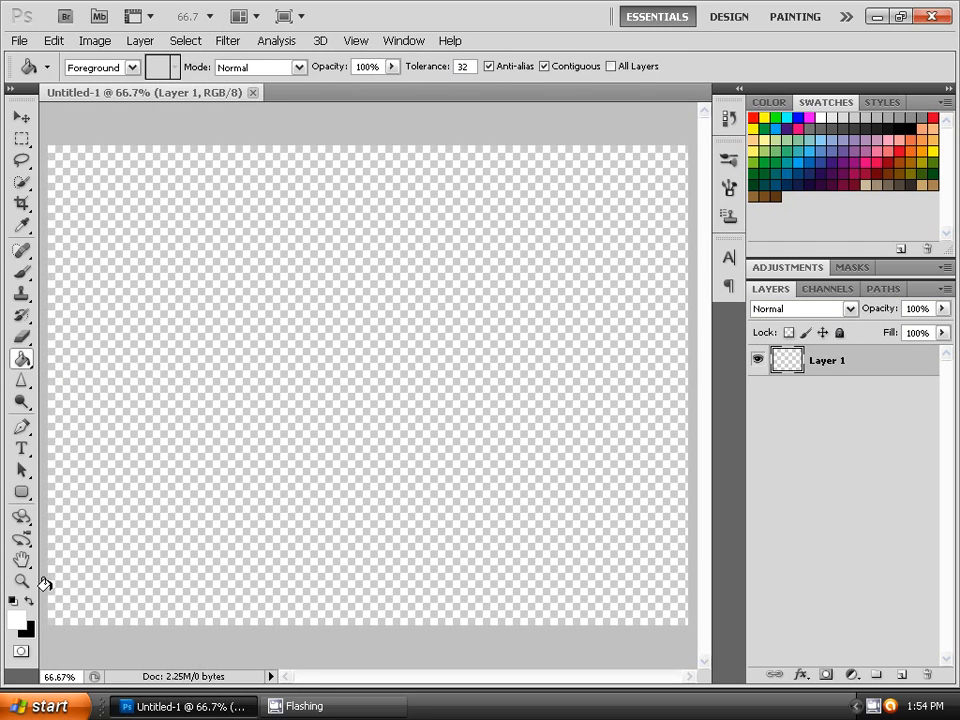
{"action": "mouse_move", "coordinate": [172, 362]}
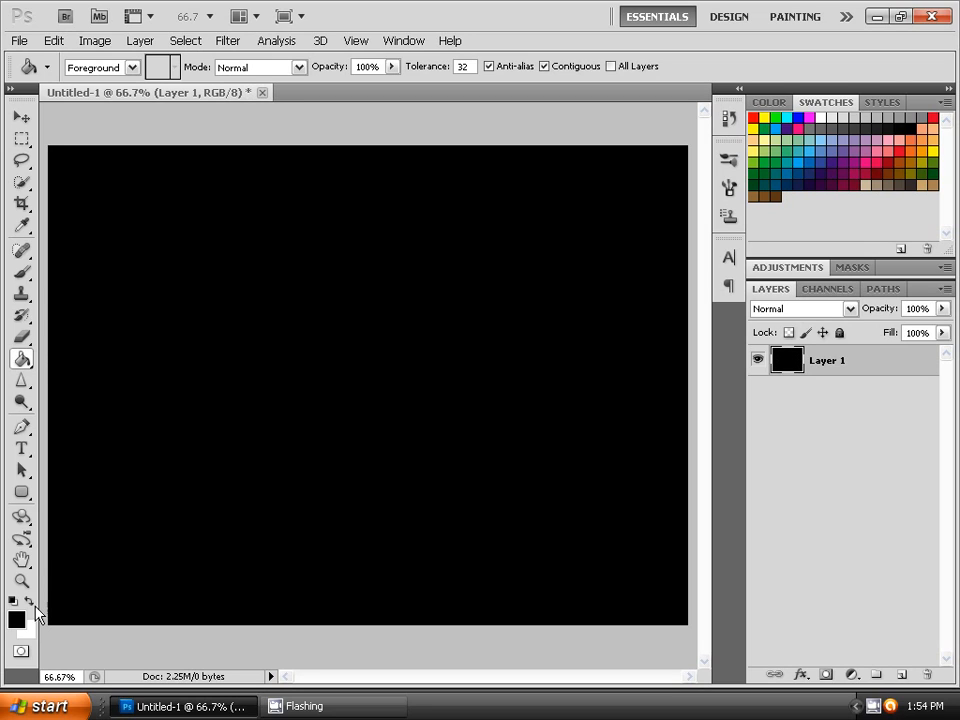
{"action": "left_click", "coordinate": [20, 448]}
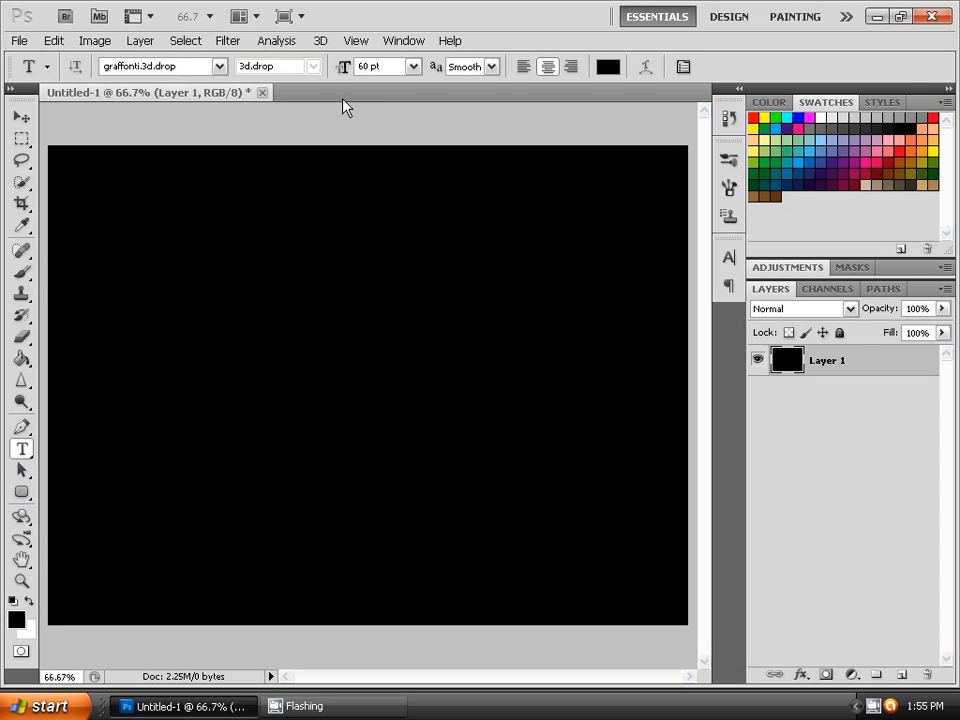
{"action": "mouse_move", "coordinate": [370, 88]}
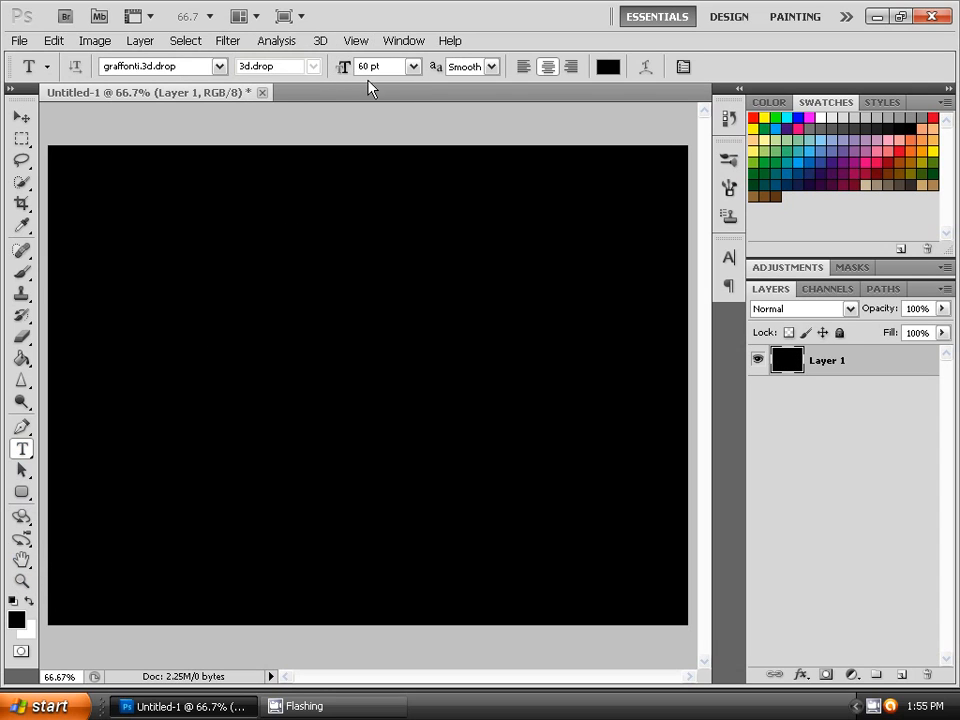
{"action": "mouse_move", "coordinate": [420, 78]}
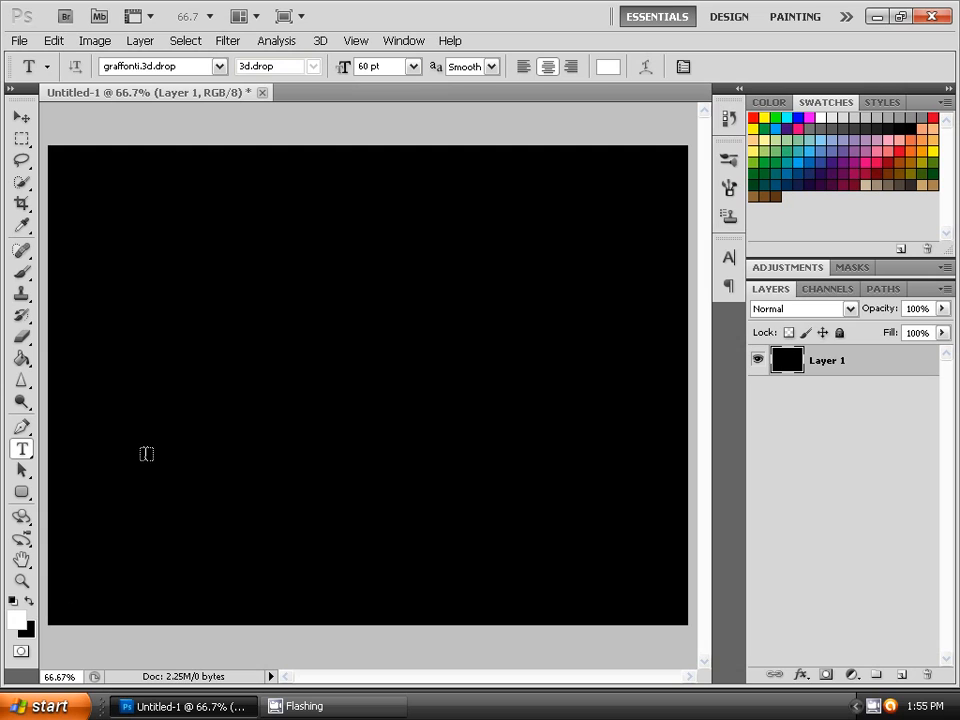
Place white graffiti-style text 'footballfan1231' starting at the left of the canvas.
{"action": "left_click", "coordinate": [136, 380]}
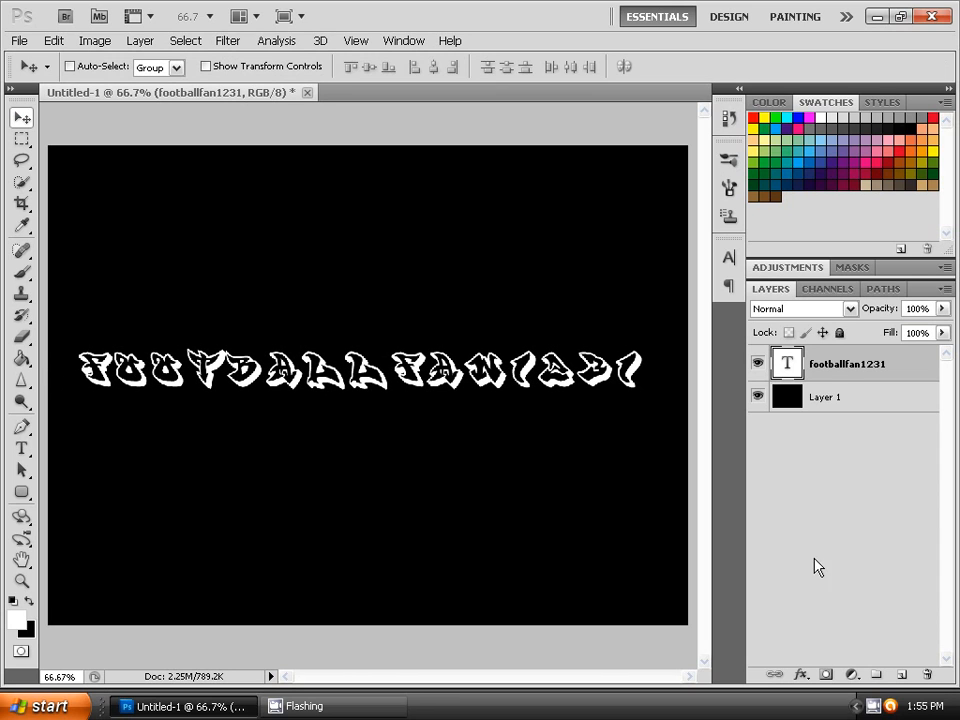
Rasterize the footballfan1231 text layer into an ordinary pixel layer.
{"action": "right_click", "coordinate": [848, 364]}
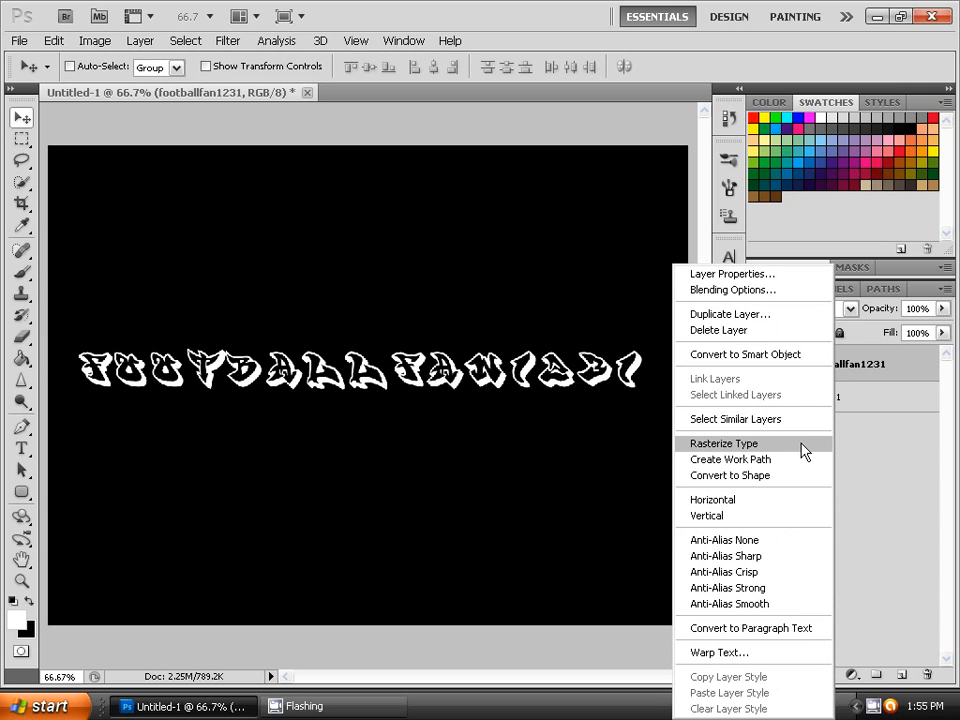
{"action": "left_click", "coordinate": [724, 444]}
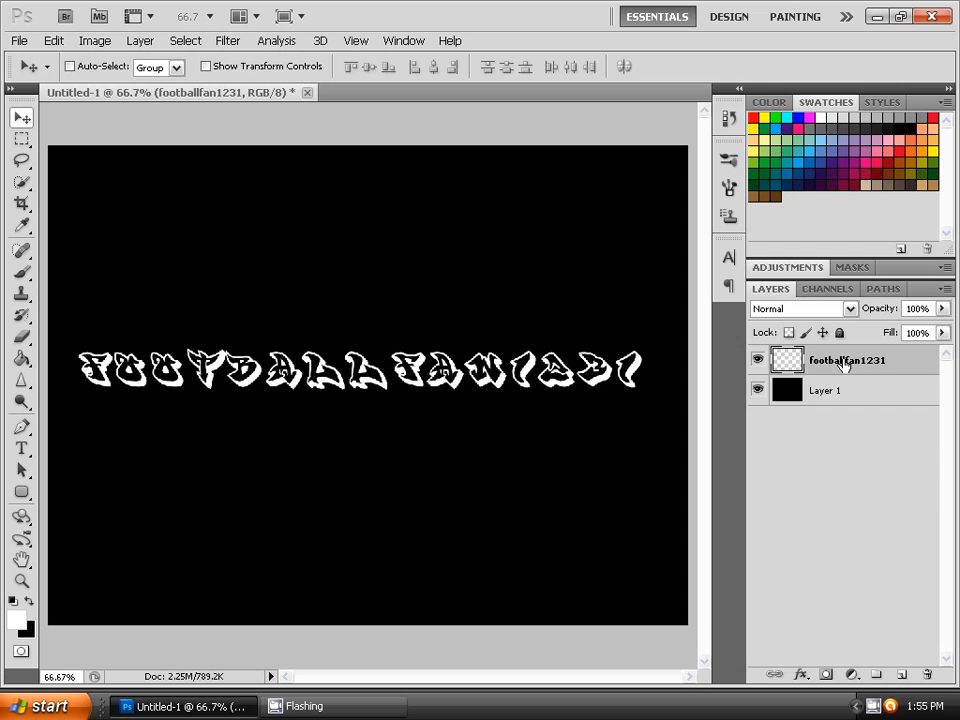
Duplicate the rasterized text layer and add a layer mask to the copy.
{"action": "right_click", "coordinate": [846, 360]}
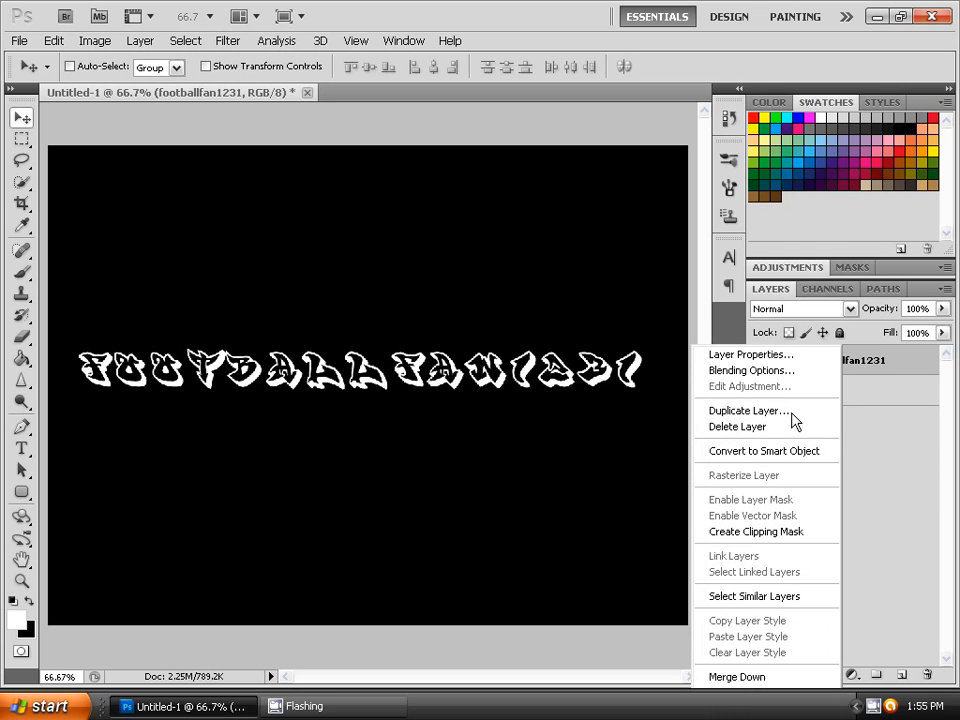
{"action": "left_click", "coordinate": [748, 410]}
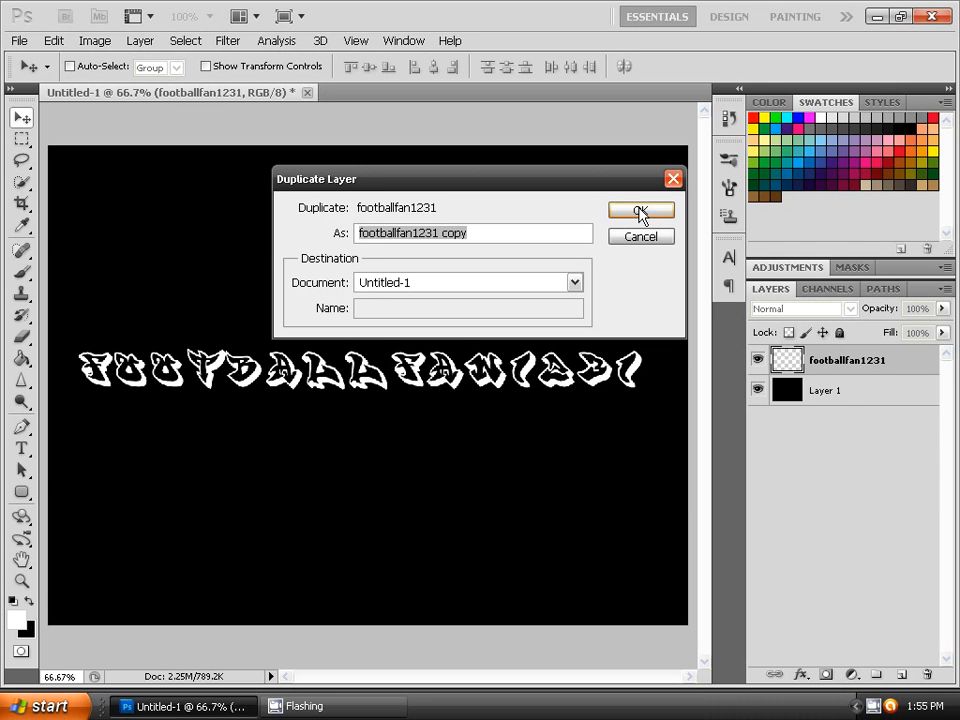
{"action": "left_click", "coordinate": [640, 210]}
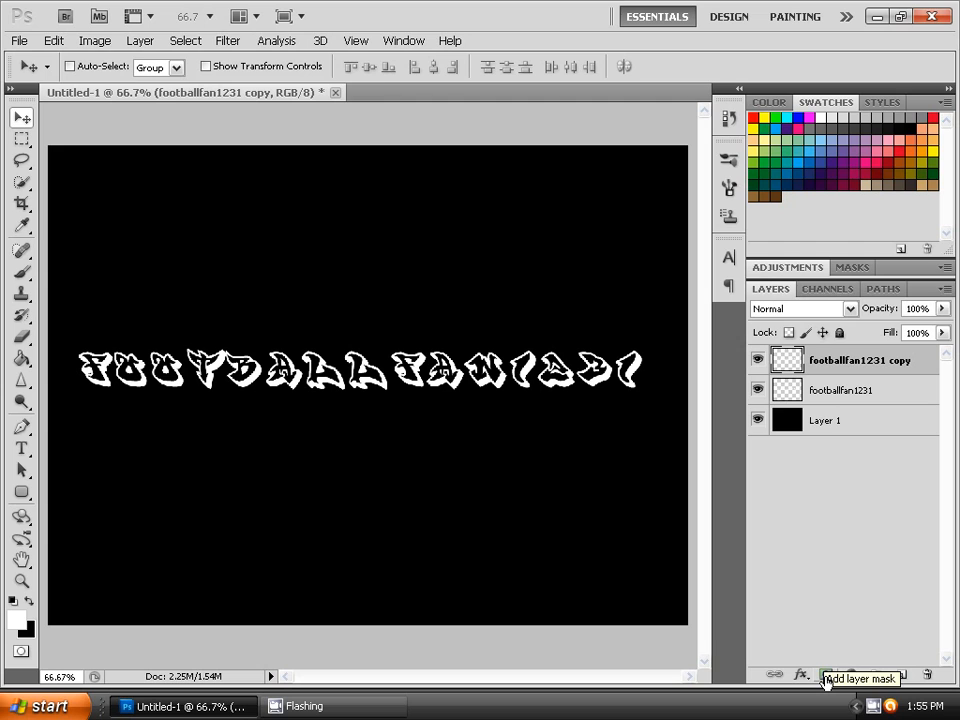
{"action": "left_click", "coordinate": [860, 678]}
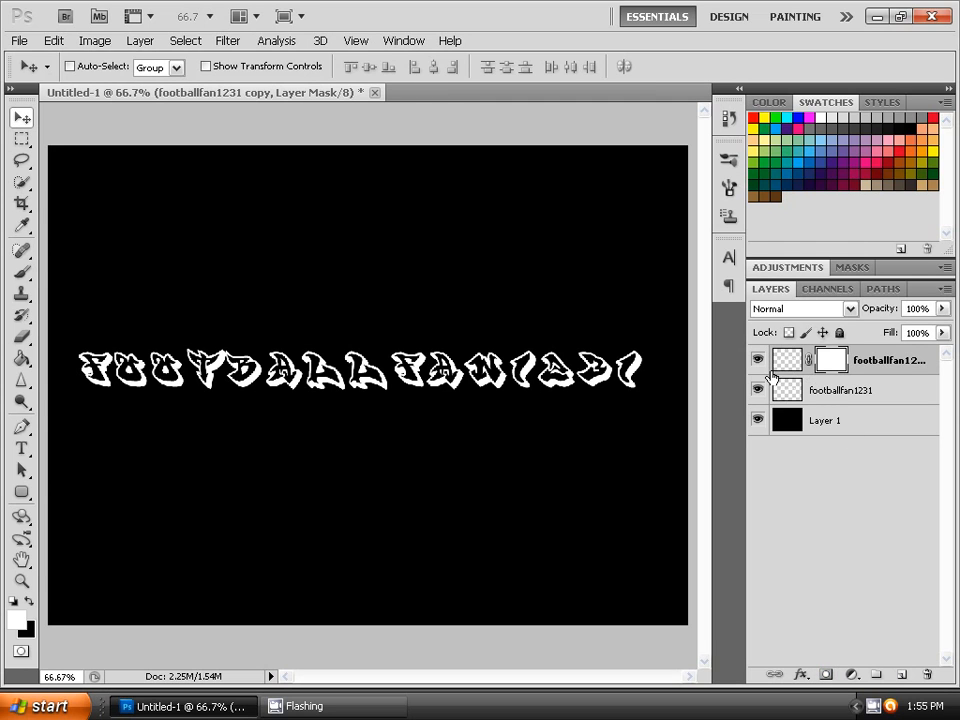
{"action": "mouse_move", "coordinate": [8, 64]}
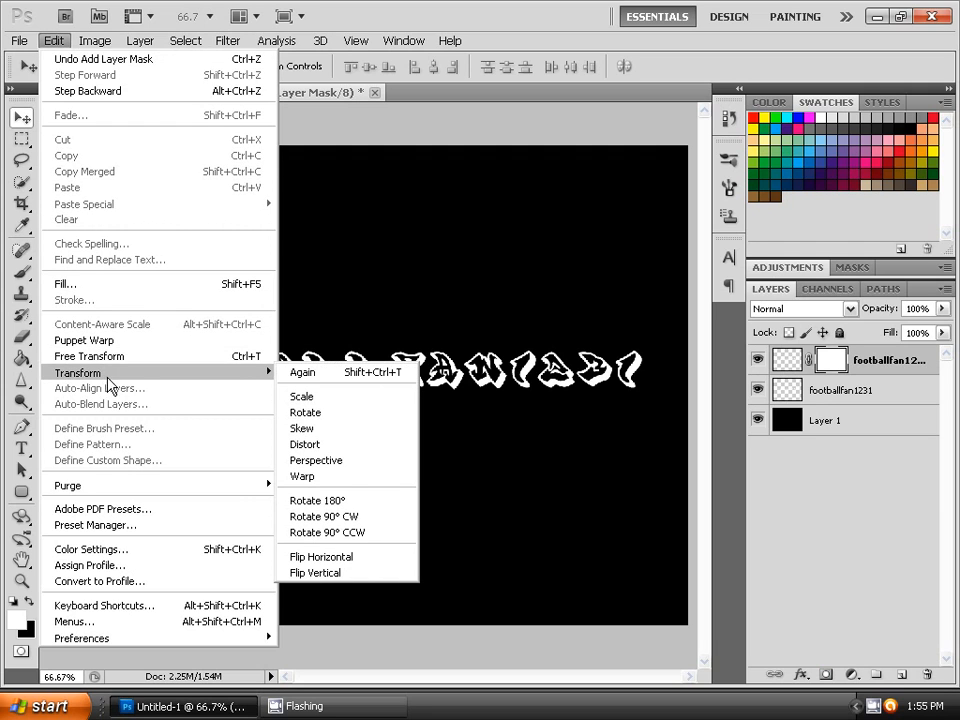
{"action": "mouse_move", "coordinate": [324, 572]}
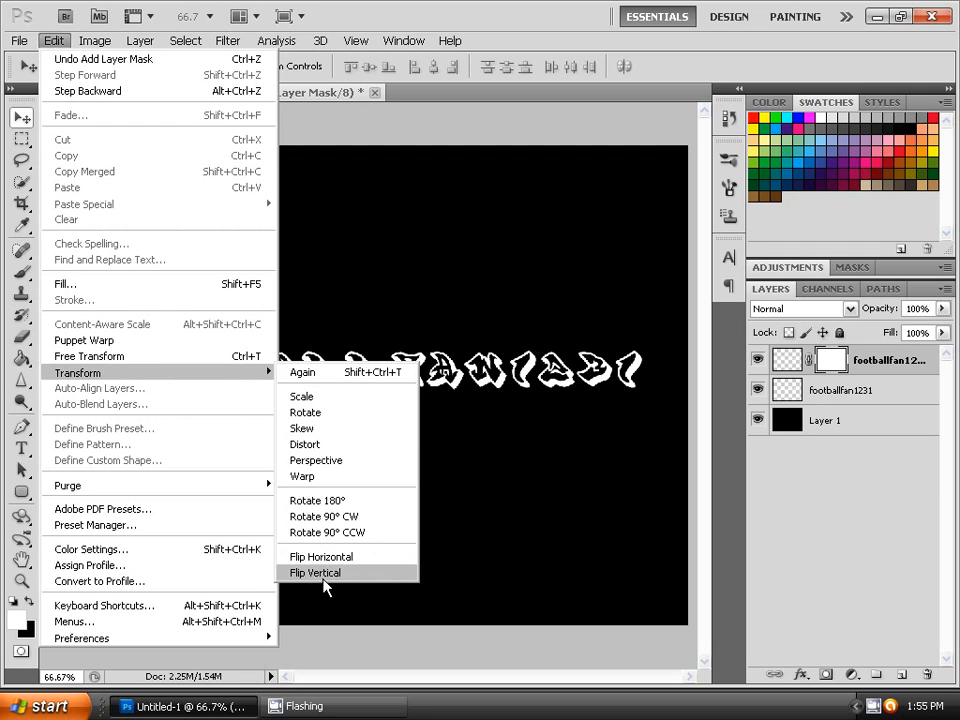
Flip the copied text layer vertically so it mirrors beneath the original.
{"action": "left_click", "coordinate": [314, 572]}
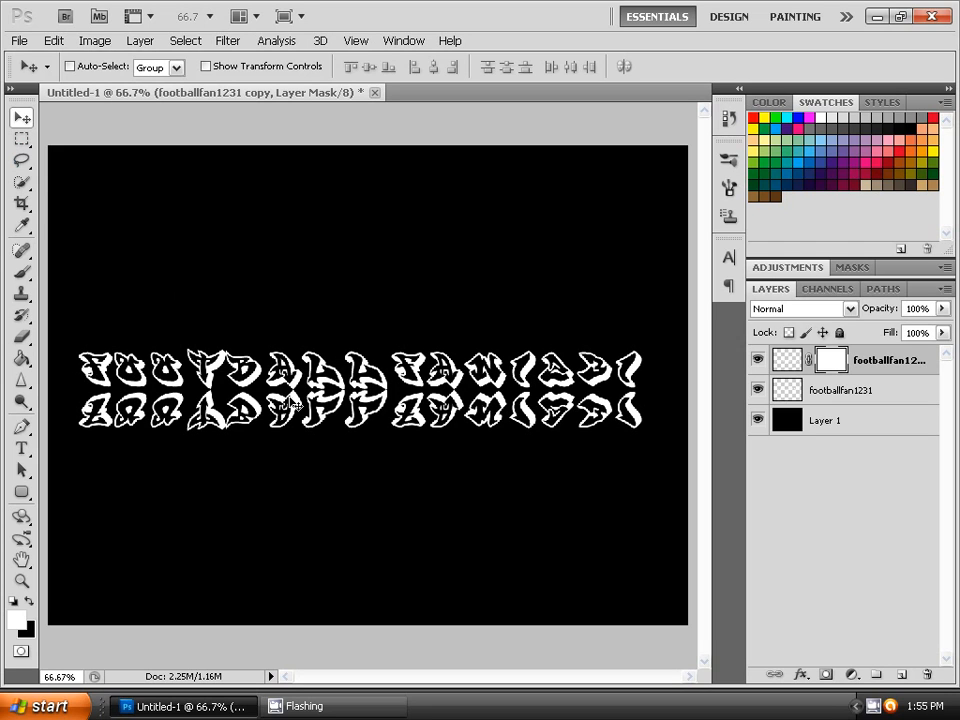
{"action": "mouse_move", "coordinate": [424, 404]}
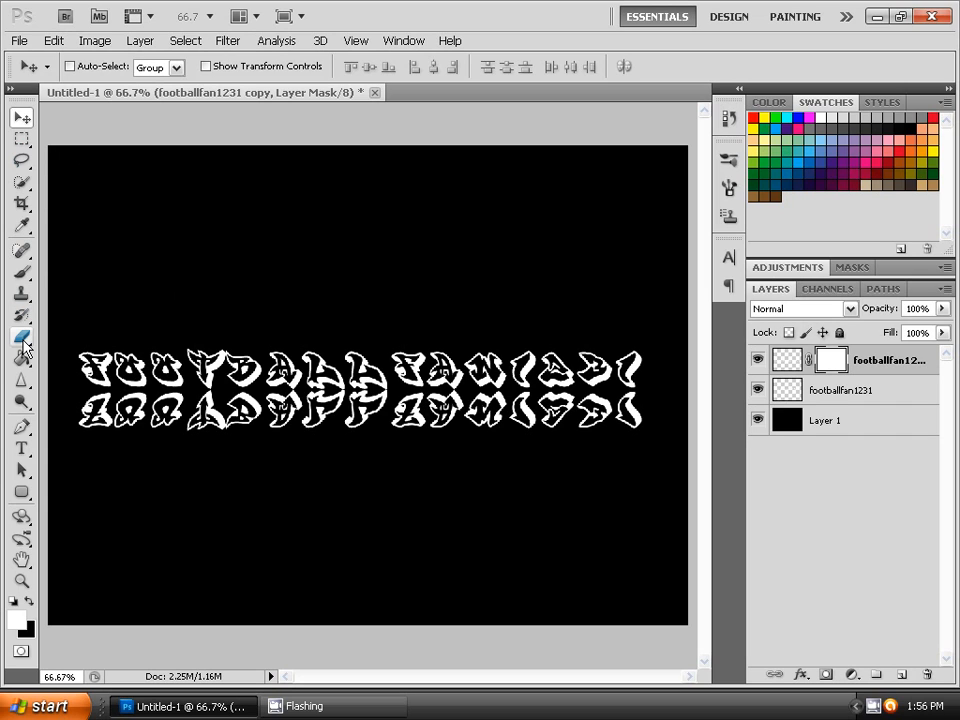
Apply a Foreground-to-Background gradient on the copy's mask so the reflection fades downward.
{"action": "left_click", "coordinate": [20, 360]}
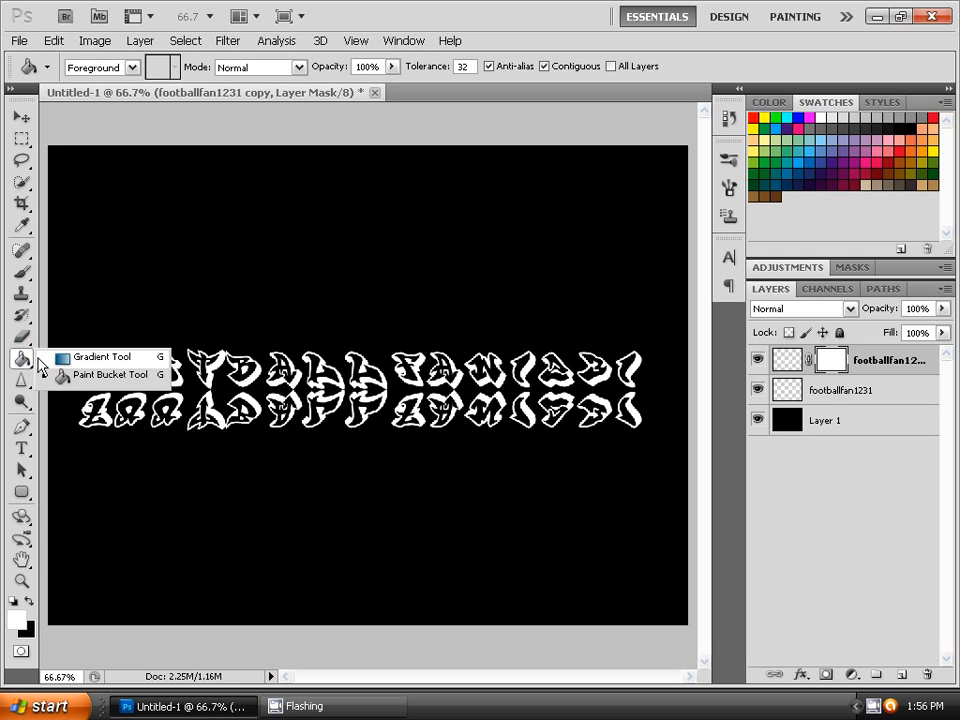
{"action": "left_click", "coordinate": [100, 356]}
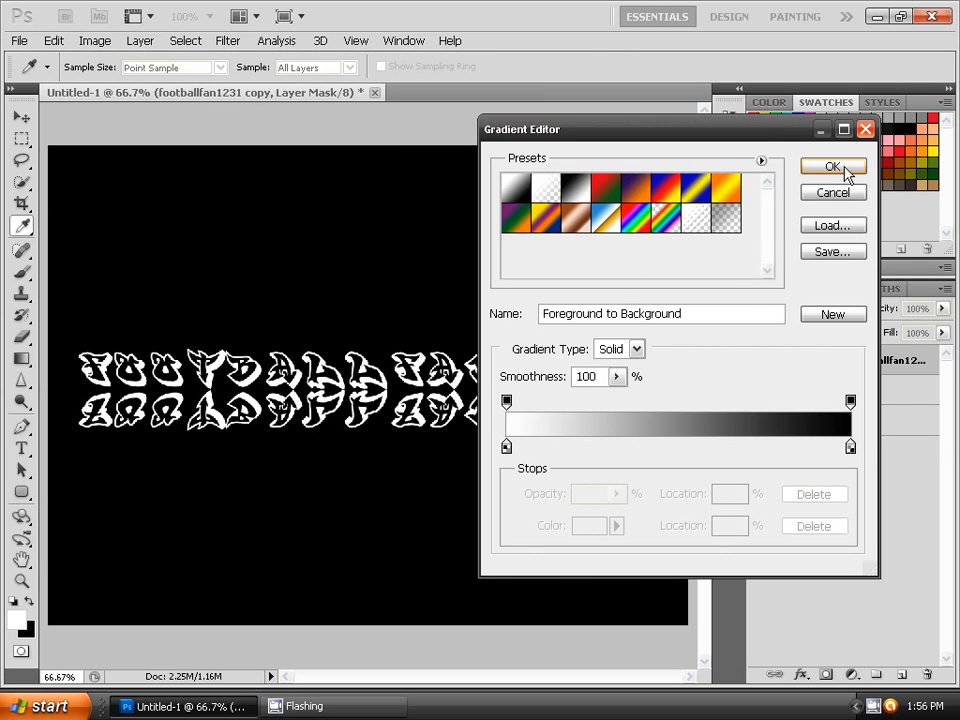
{"action": "left_click", "coordinate": [832, 166]}
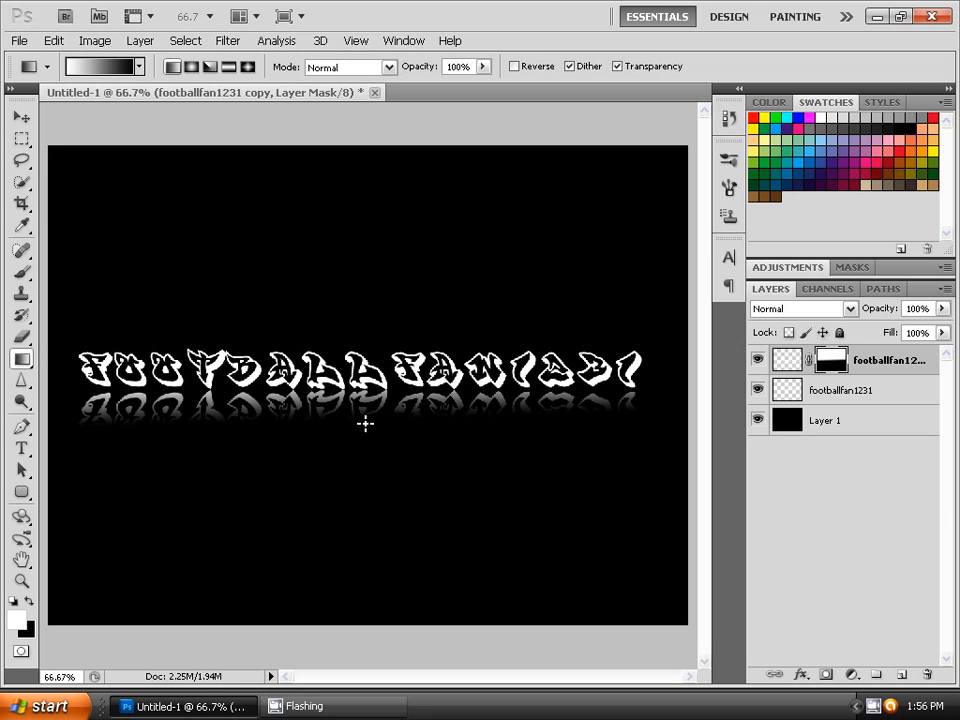
{"action": "mouse_move", "coordinate": [428, 420]}
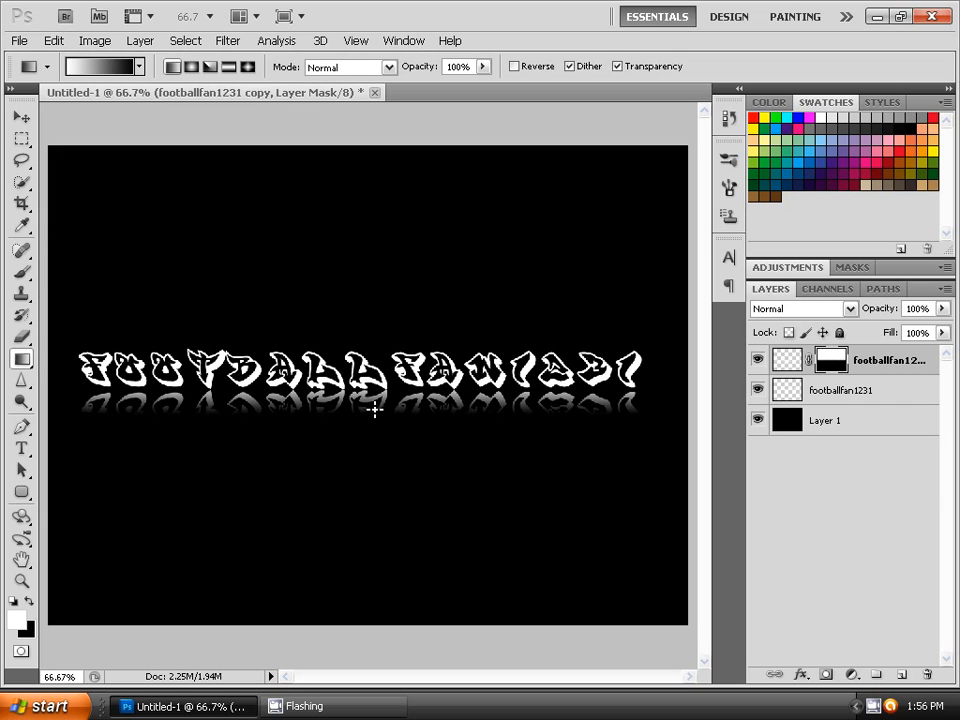
{"action": "mouse_move", "coordinate": [450, 444]}
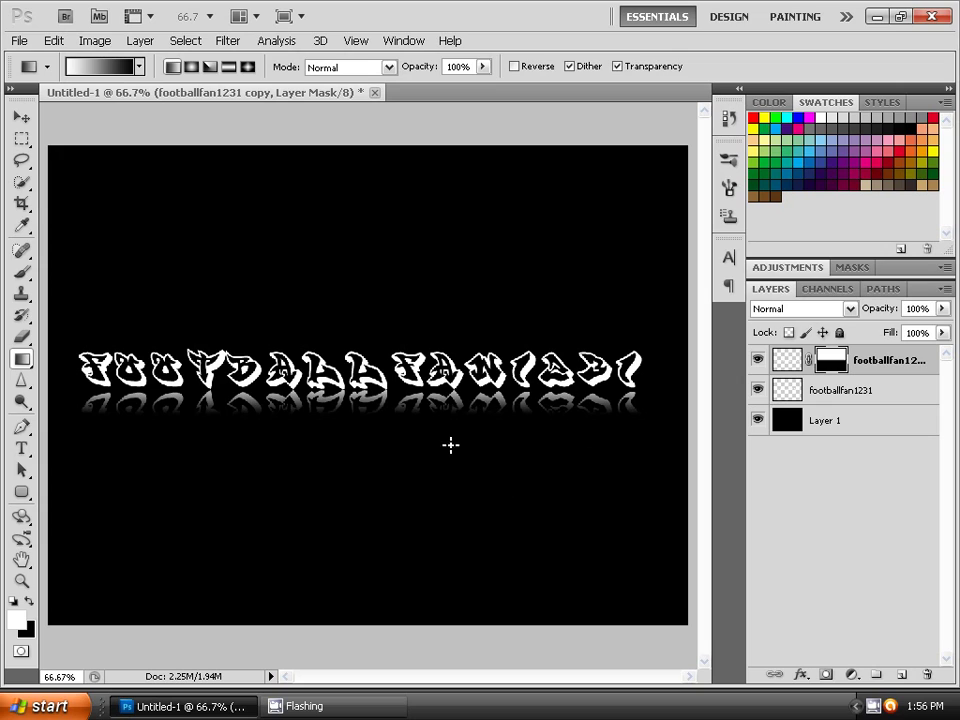
{"action": "mouse_move", "coordinate": [600, 412]}
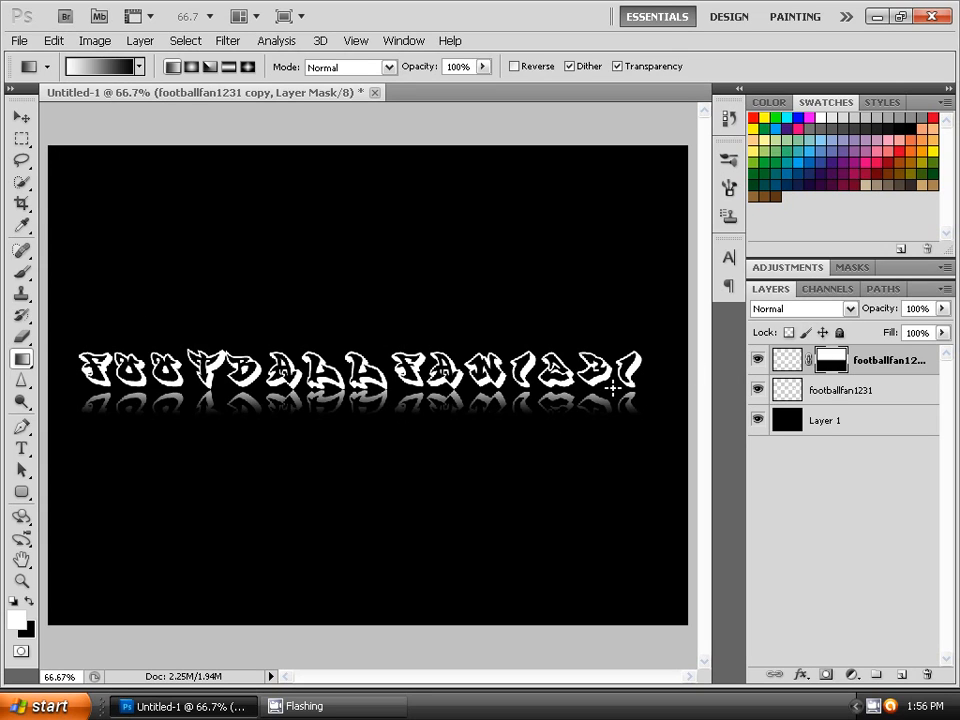
{"action": "mouse_move", "coordinate": [234, 124]}
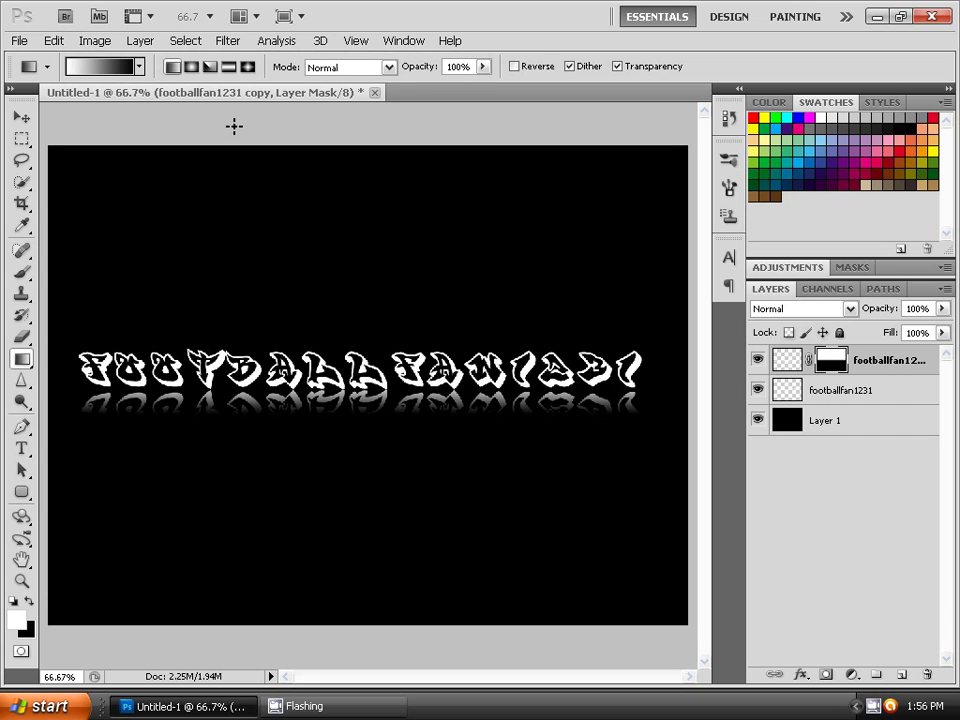
{"action": "mouse_move", "coordinate": [522, 254]}
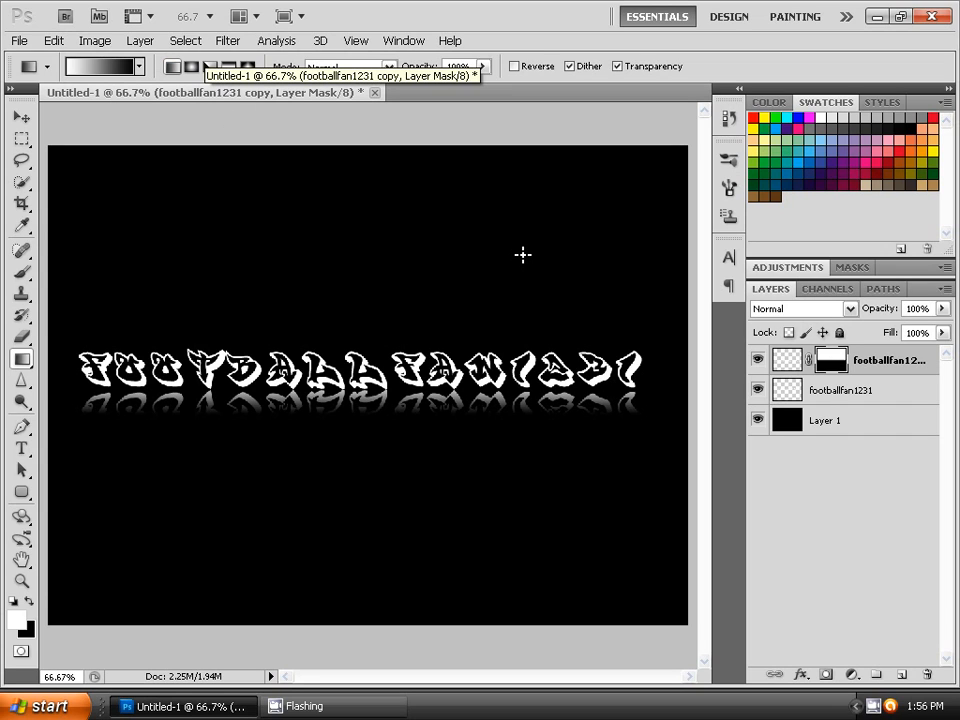
{"action": "mouse_move", "coordinate": [444, 400]}
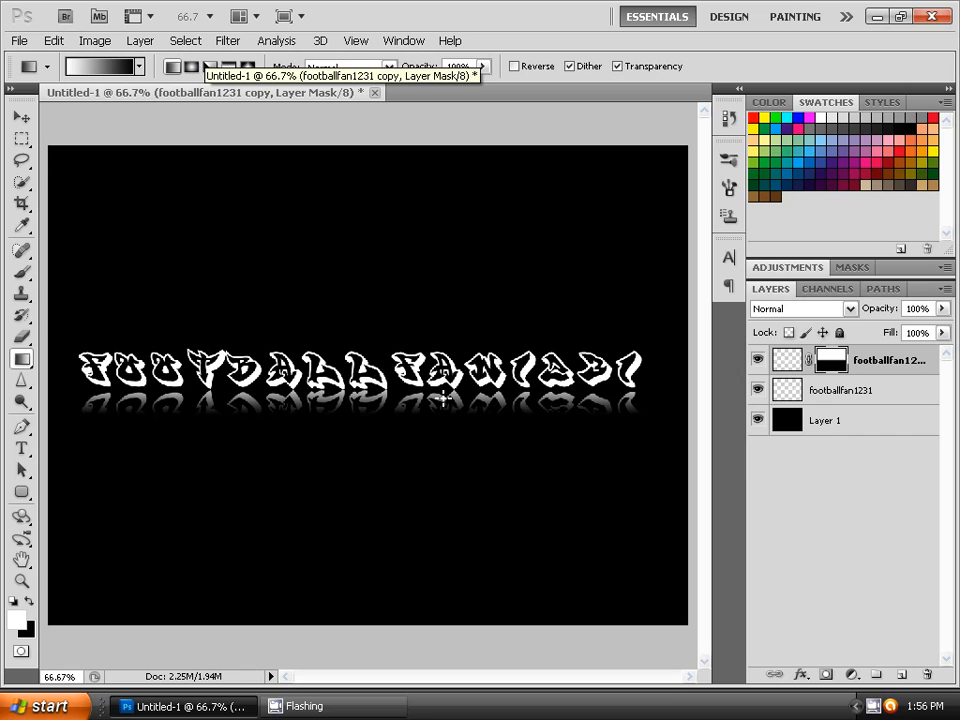